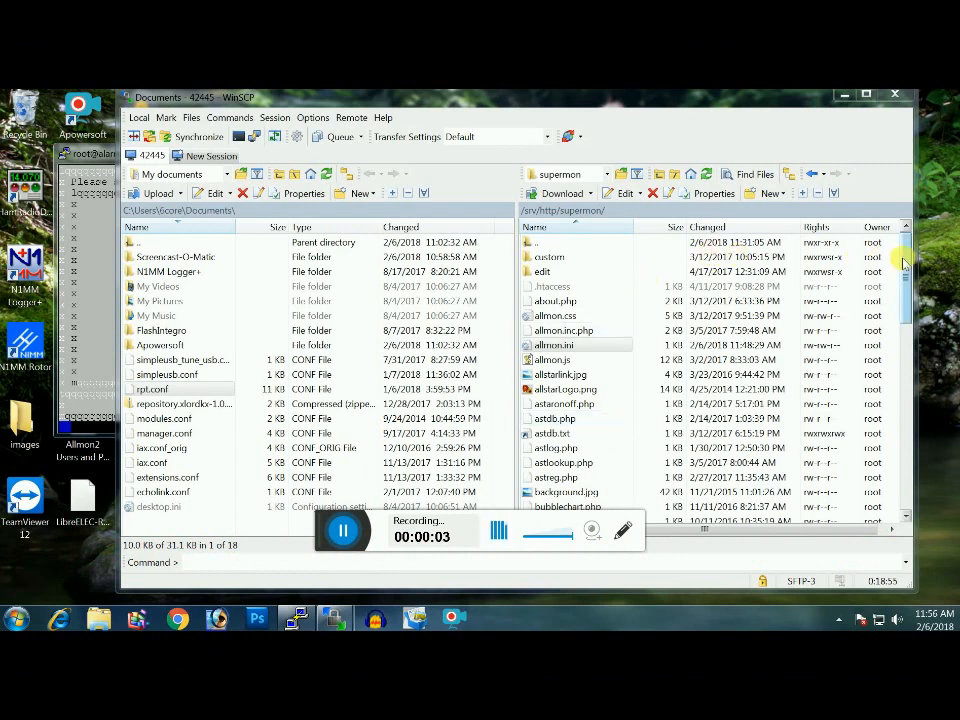
Browse from the server root into /etc/asterisk to open rpt.conf
left_click(152, 388)
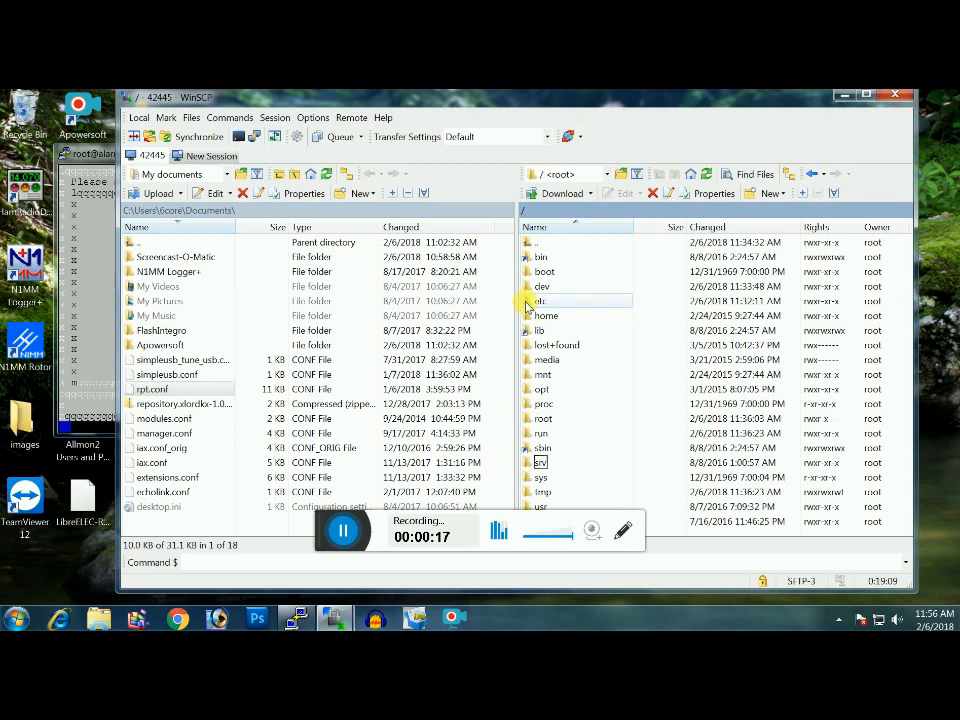
double_click(541, 301)
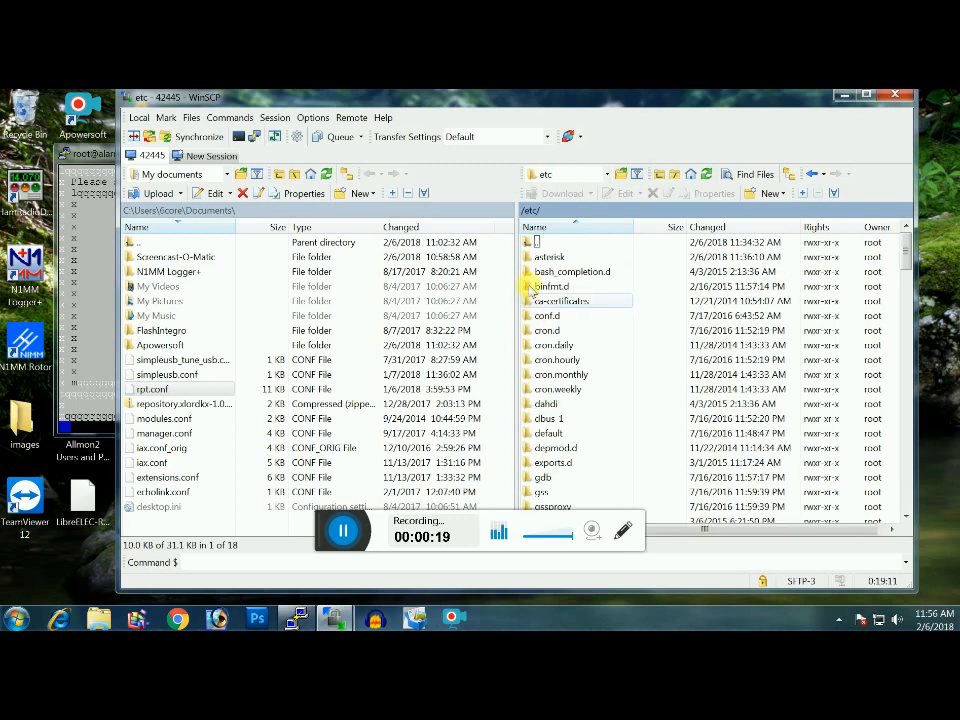
double_click(548, 256)
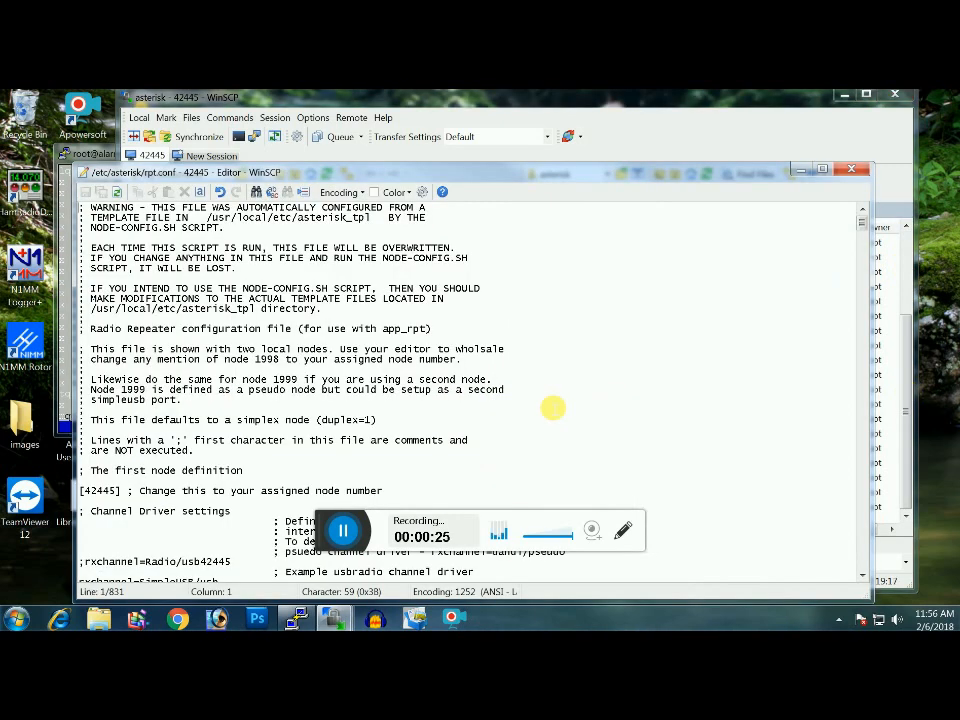
mouse_move(780, 118)
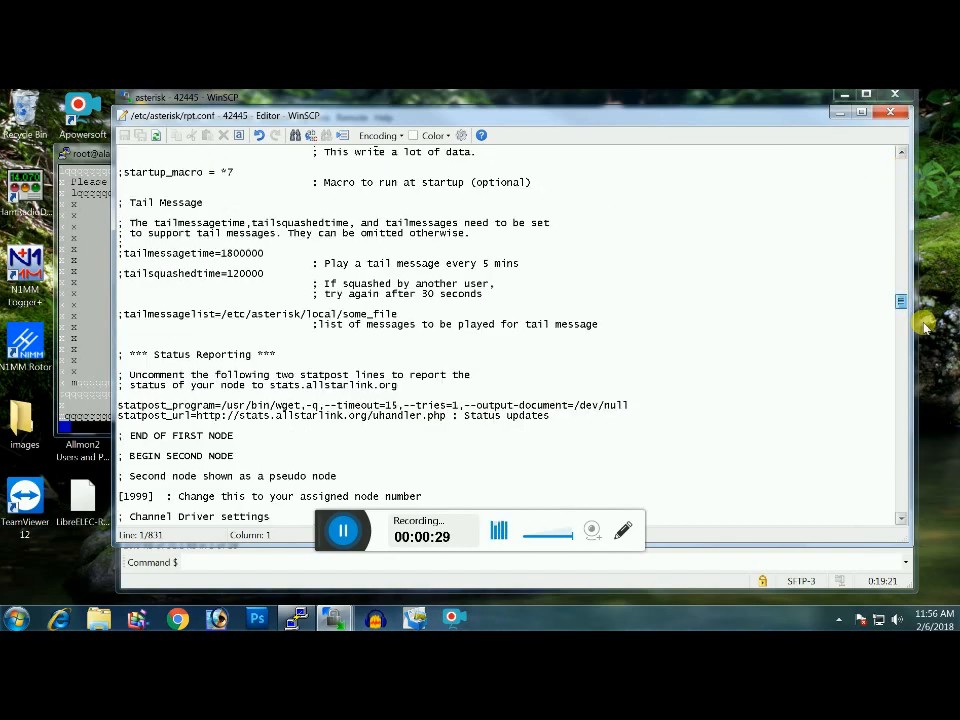
scroll("down", 3)
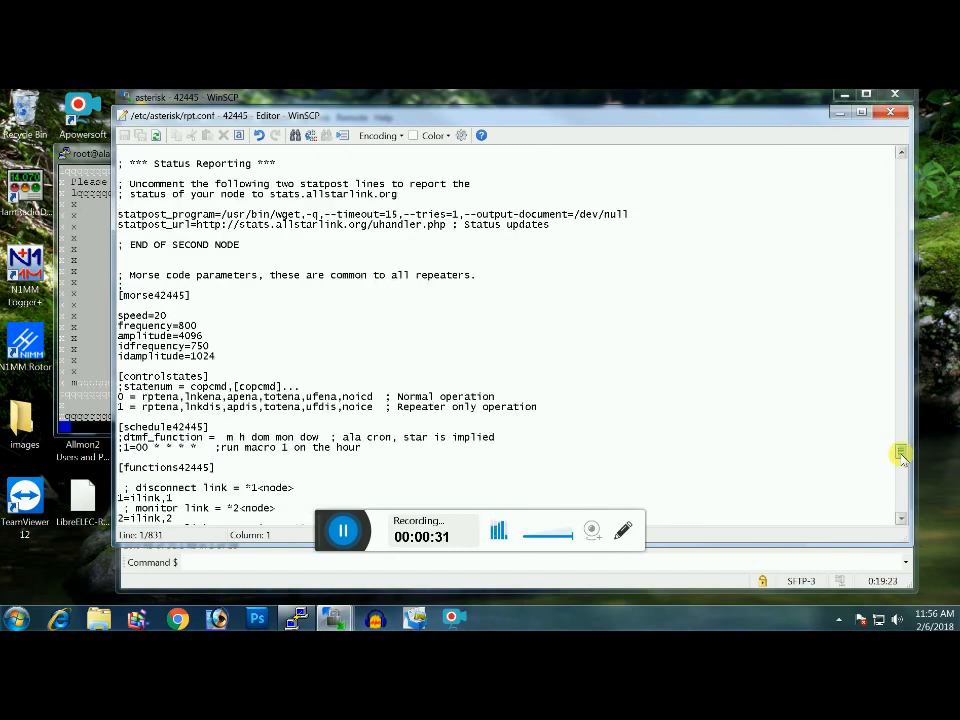
scroll("down", 3)
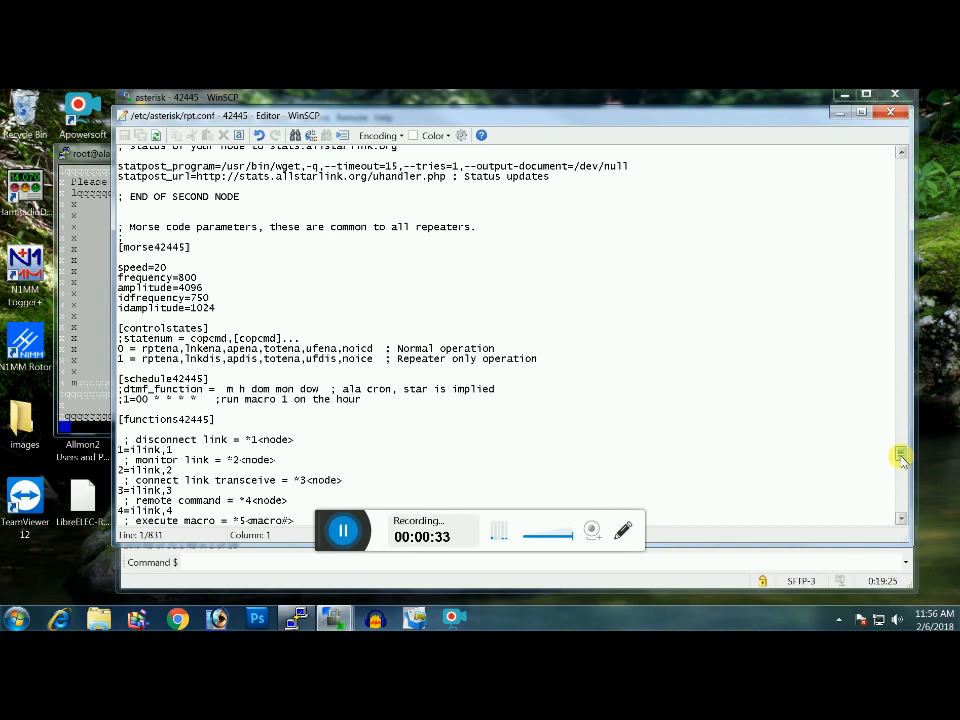
scroll("down", 3)
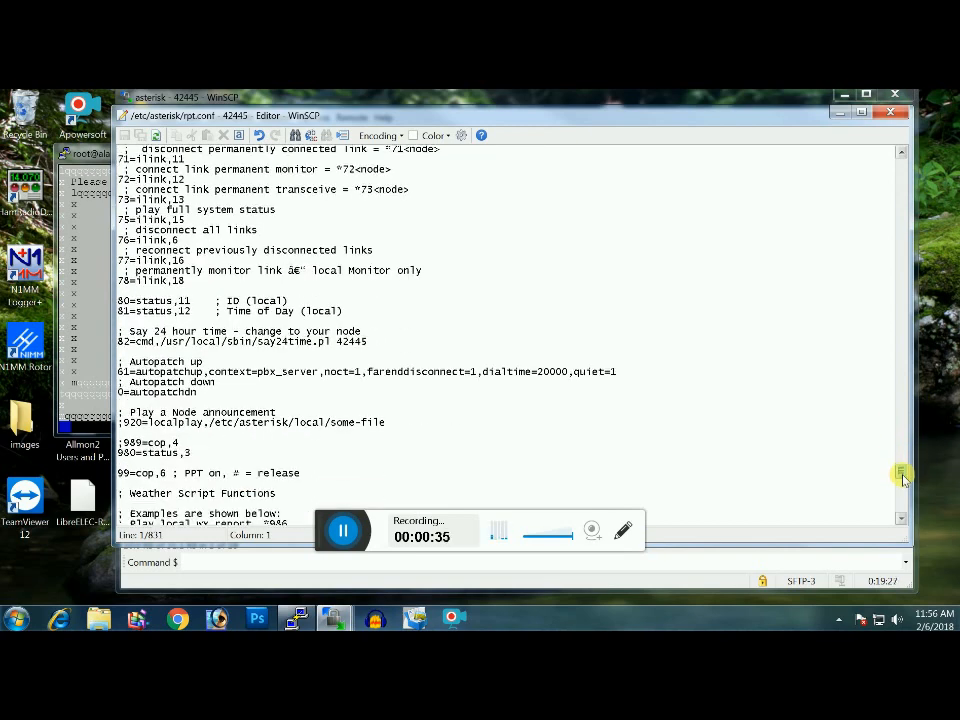
scroll("down", 3)
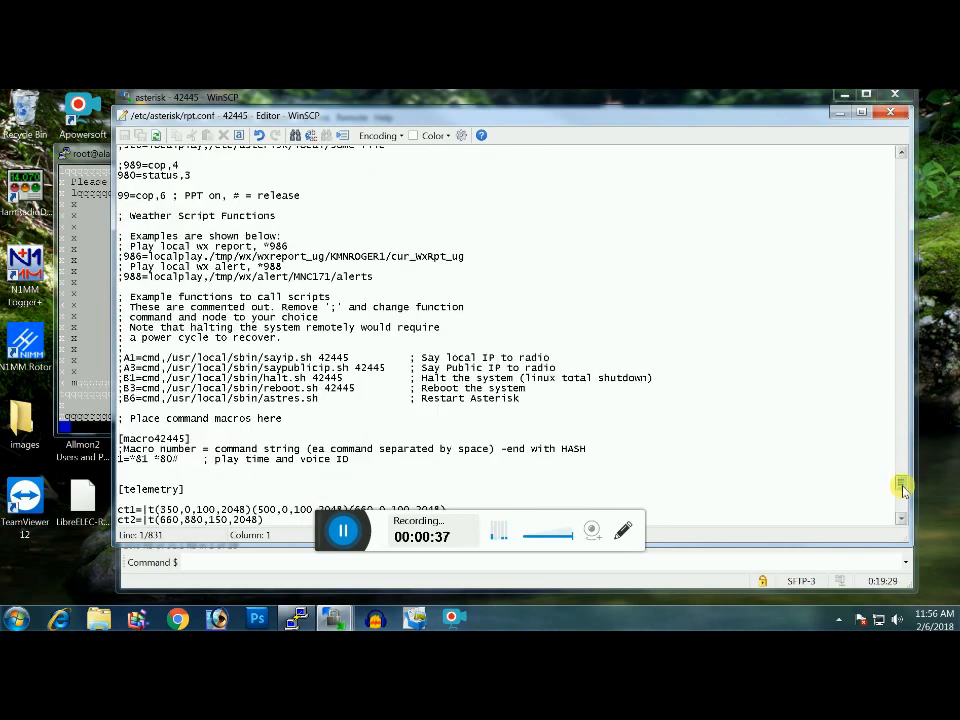
scroll("down", 3)
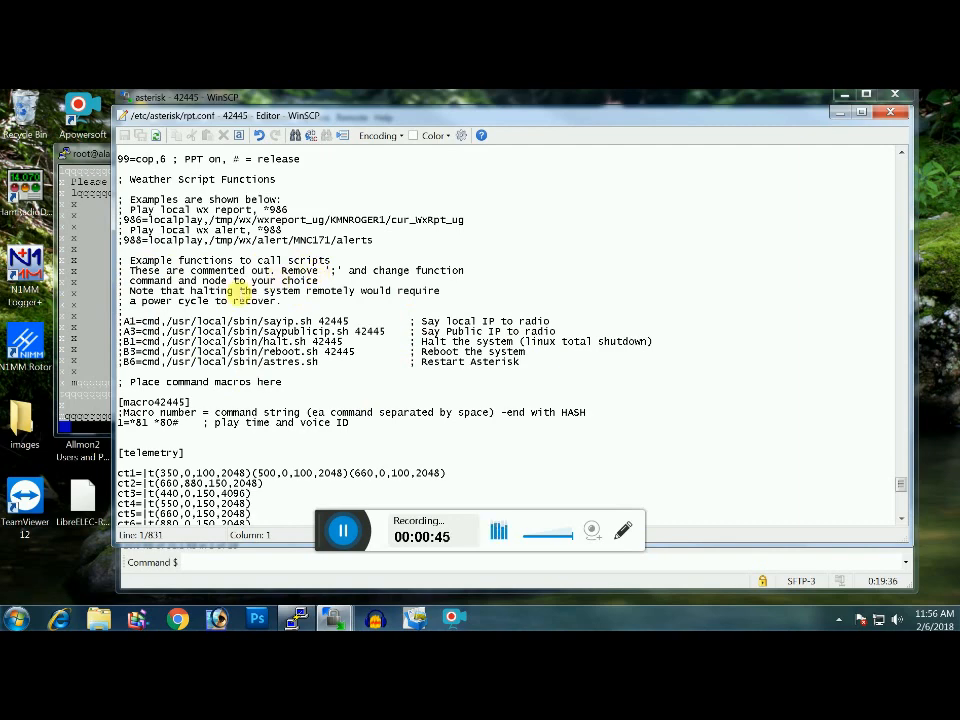
scroll("down", 3)
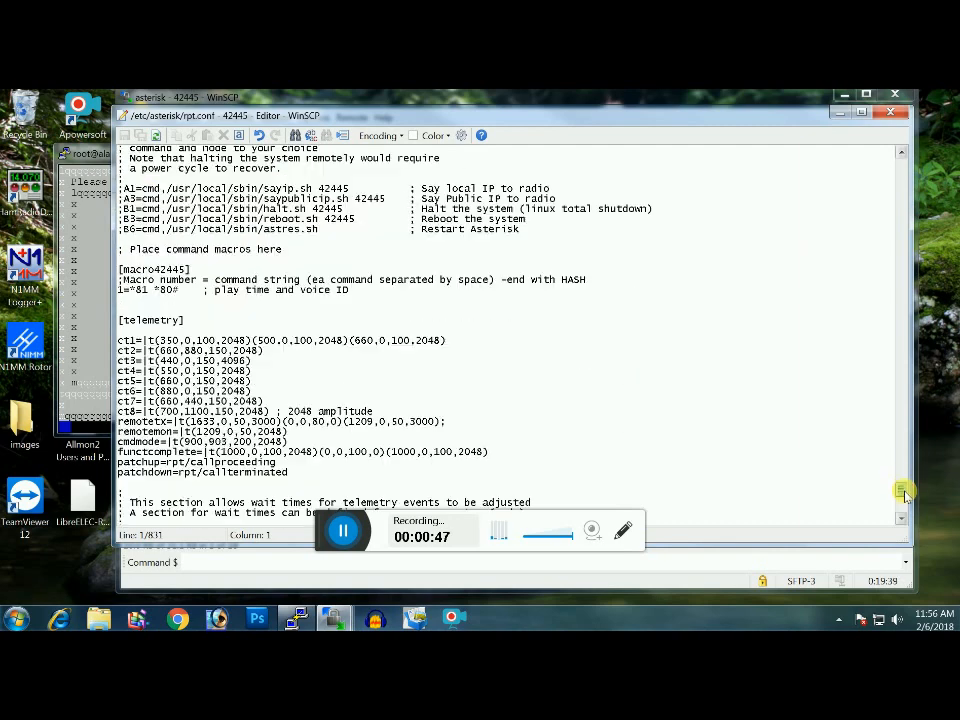
scroll("down", 3)
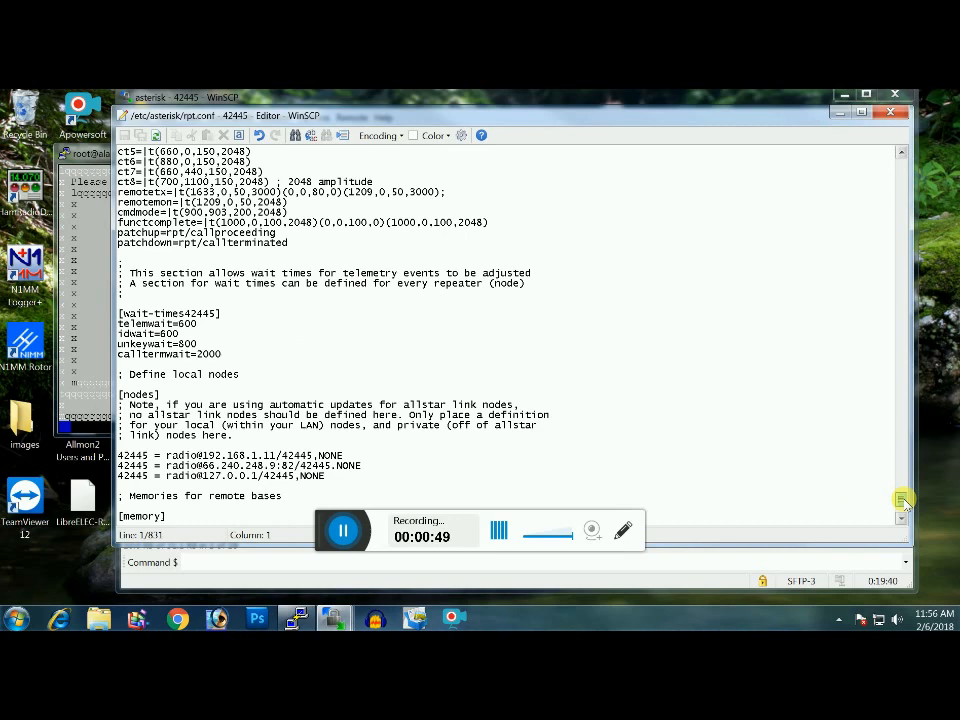
scroll("up", 3)
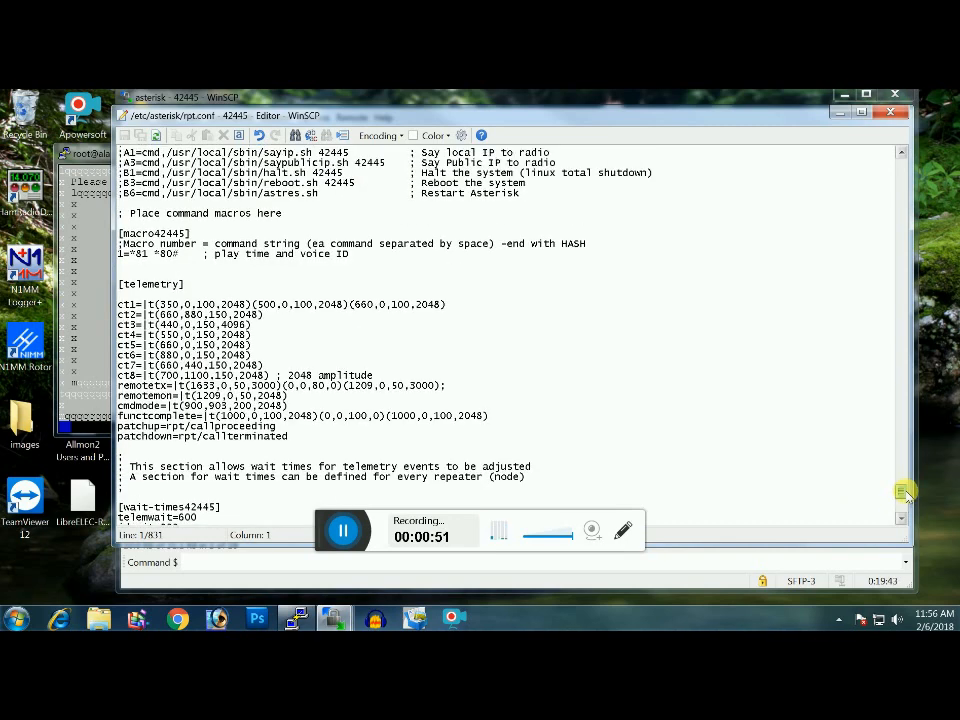
scroll("down", 3)
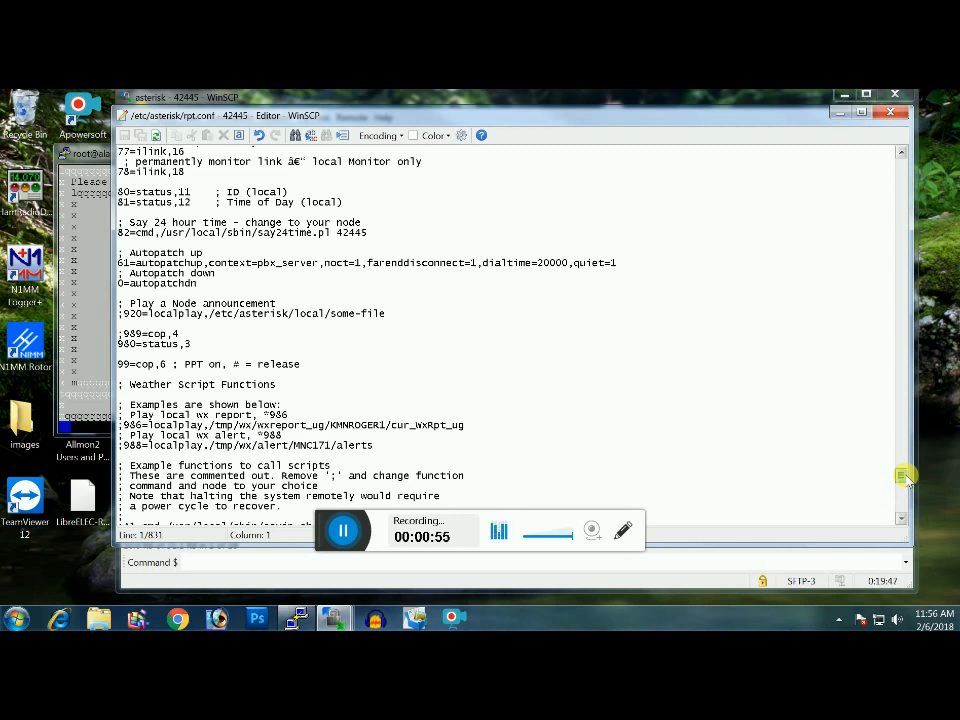
scroll("down", 3)
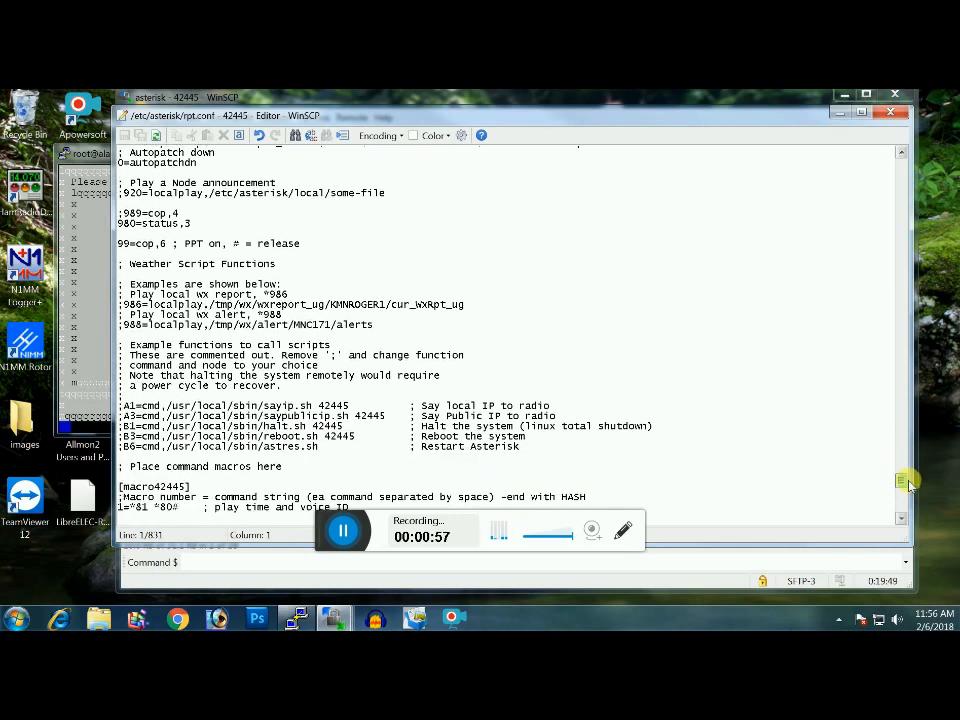
scroll("down", 3)
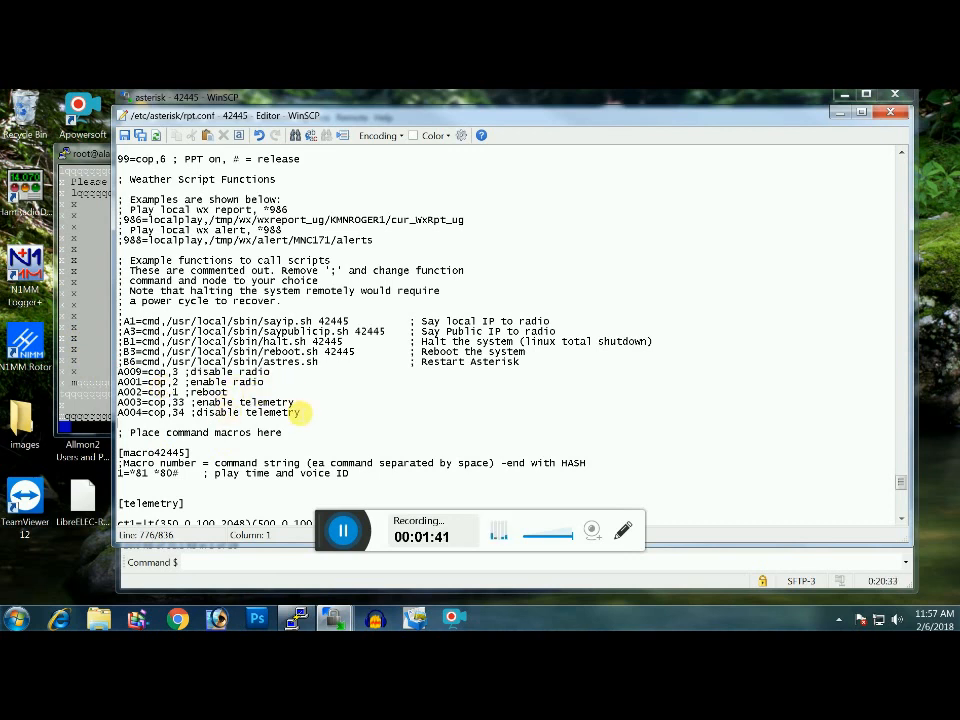
mouse_move(363, 425)
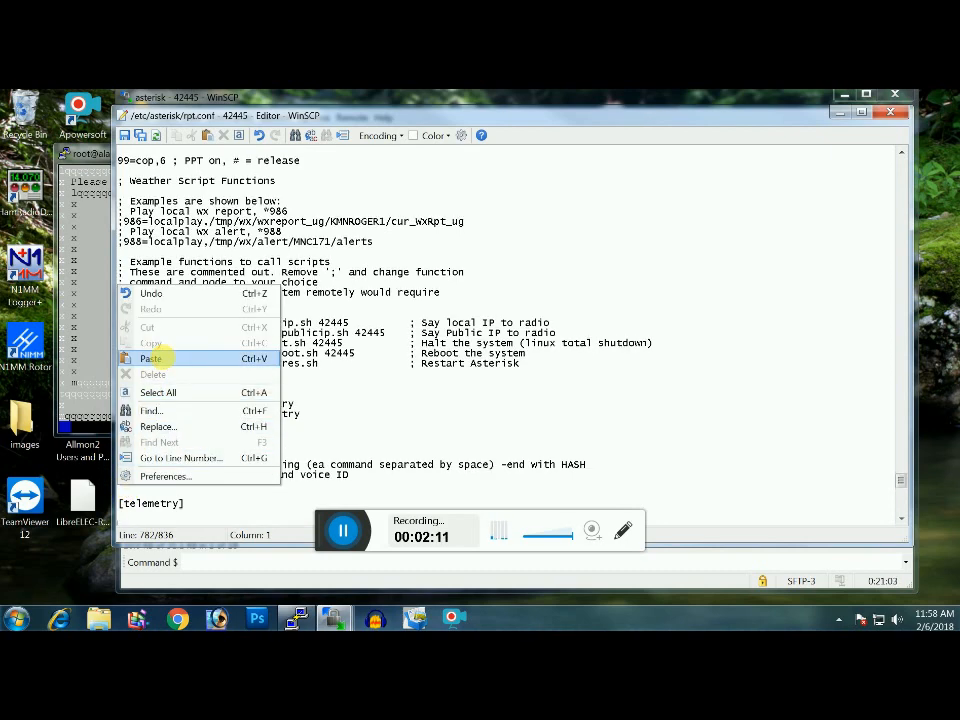
Paste macro lines 6–9 (*A009#, *A001#, *A004#, *A003#) into rpt.conf's macro section
left_click(152, 358)
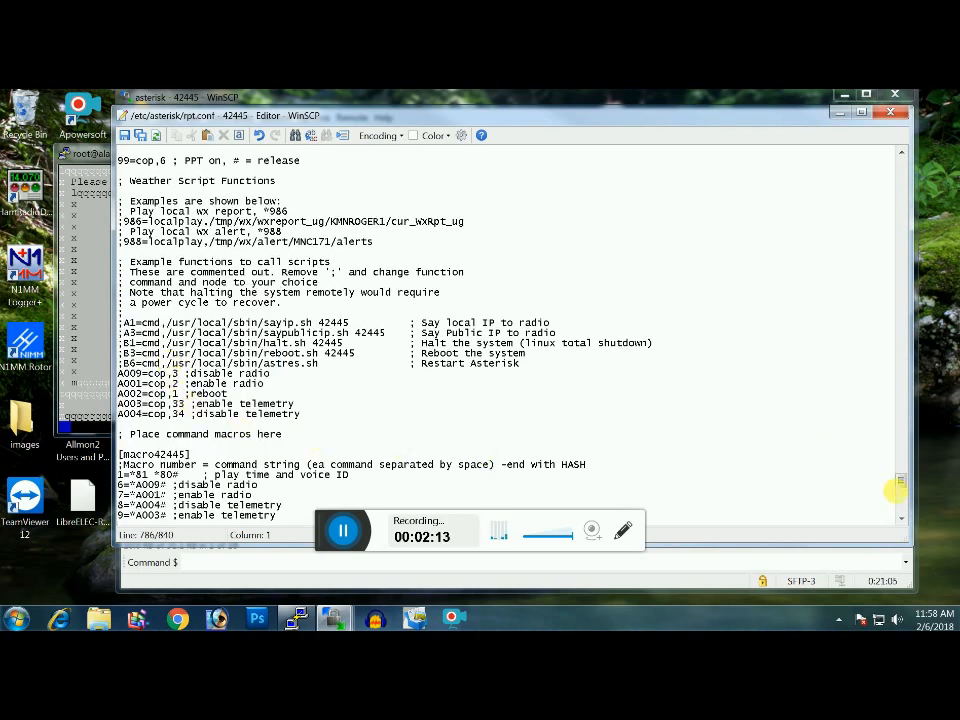
scroll("down", 3)
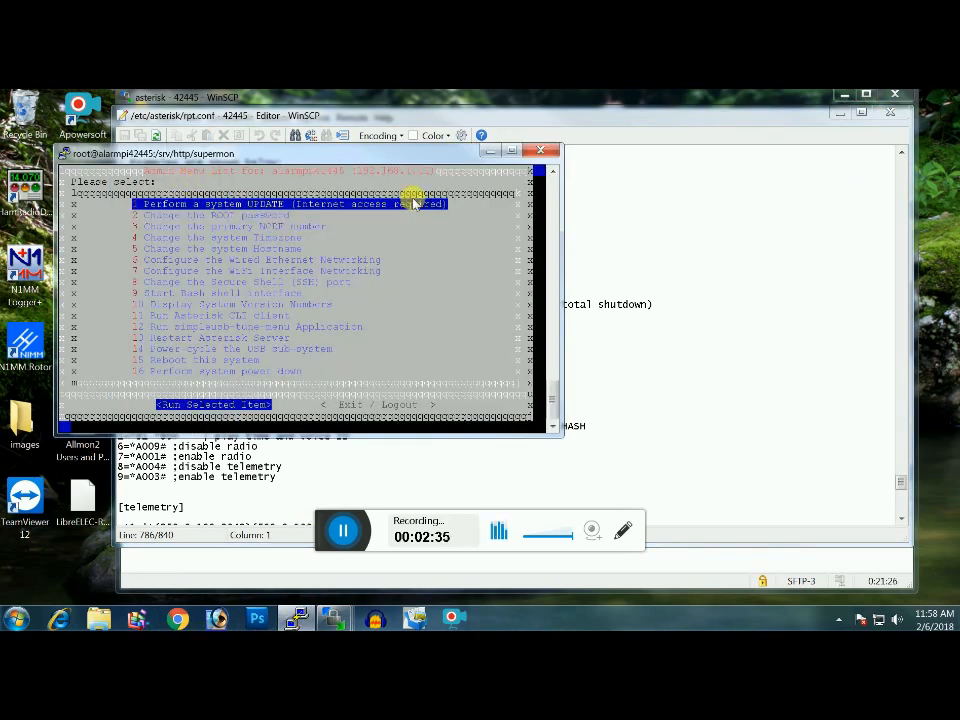
mouse_move(360, 263)
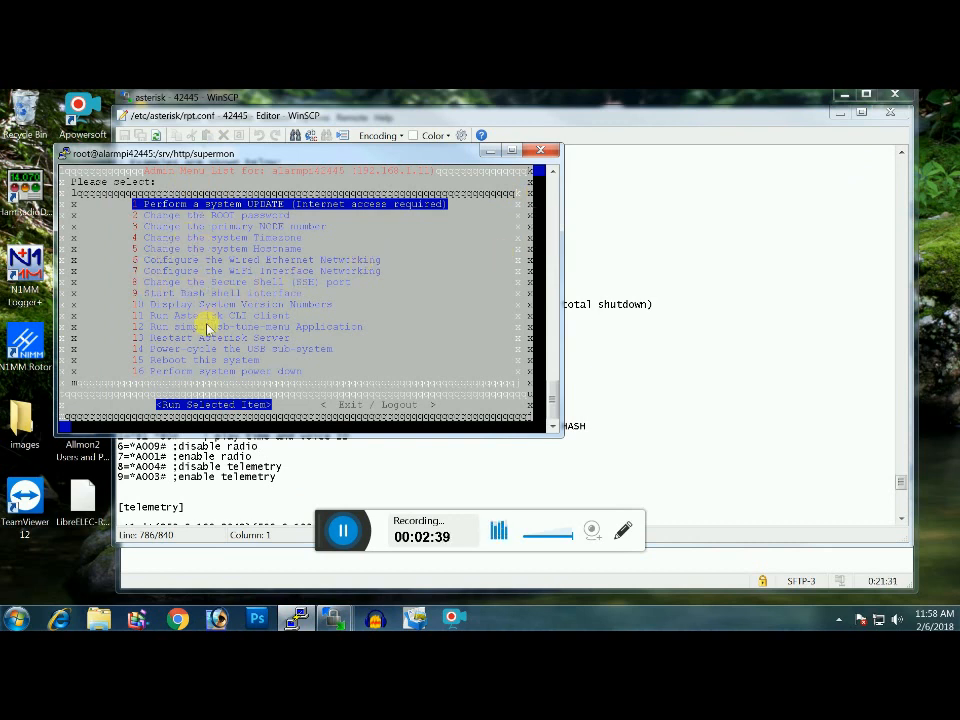
mouse_move(168, 338)
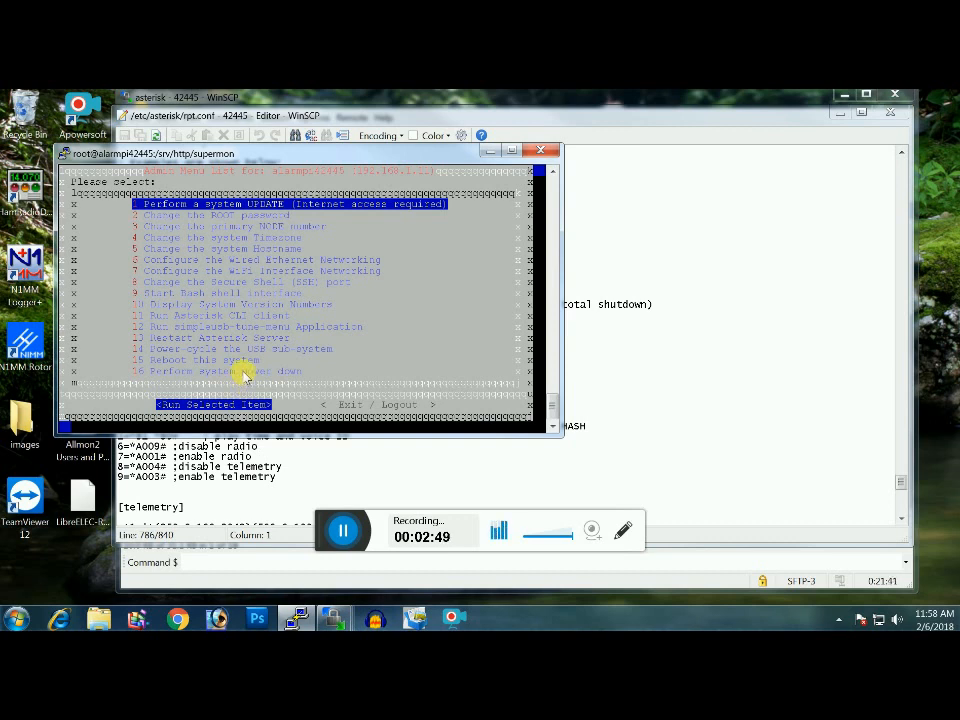
mouse_move(945, 192)
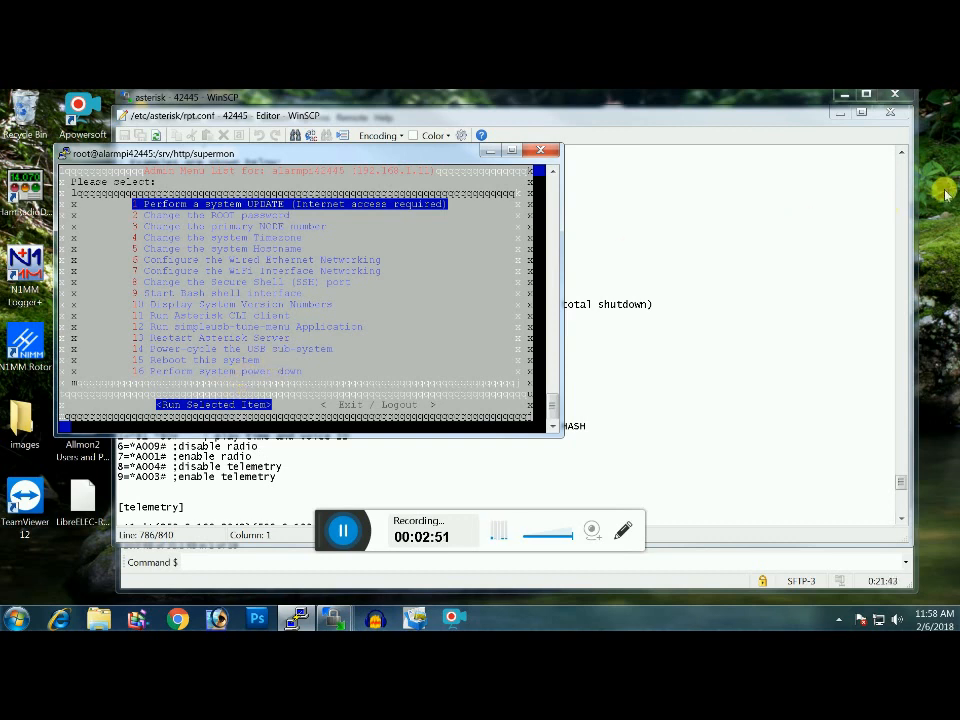
mouse_move(715, 225)
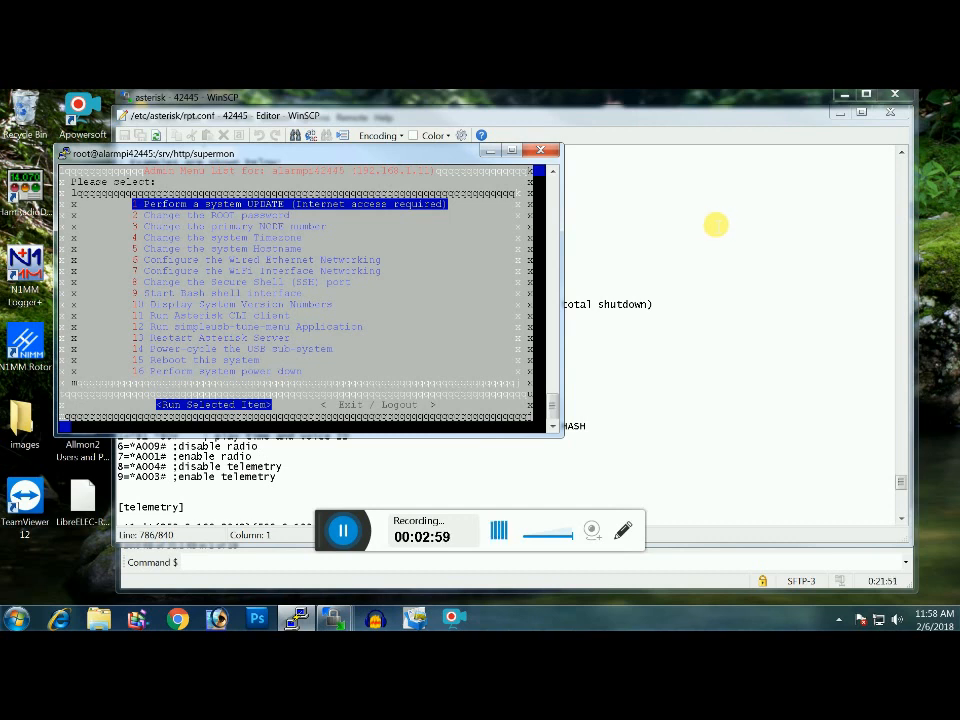
mouse_move(425, 162)
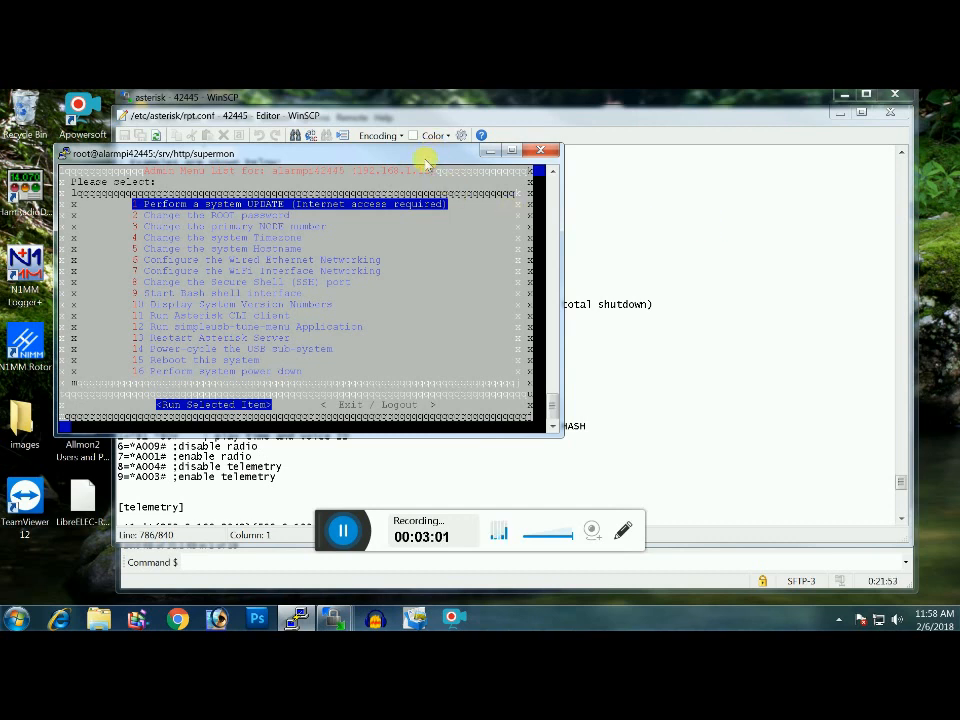
left_click(542, 150)
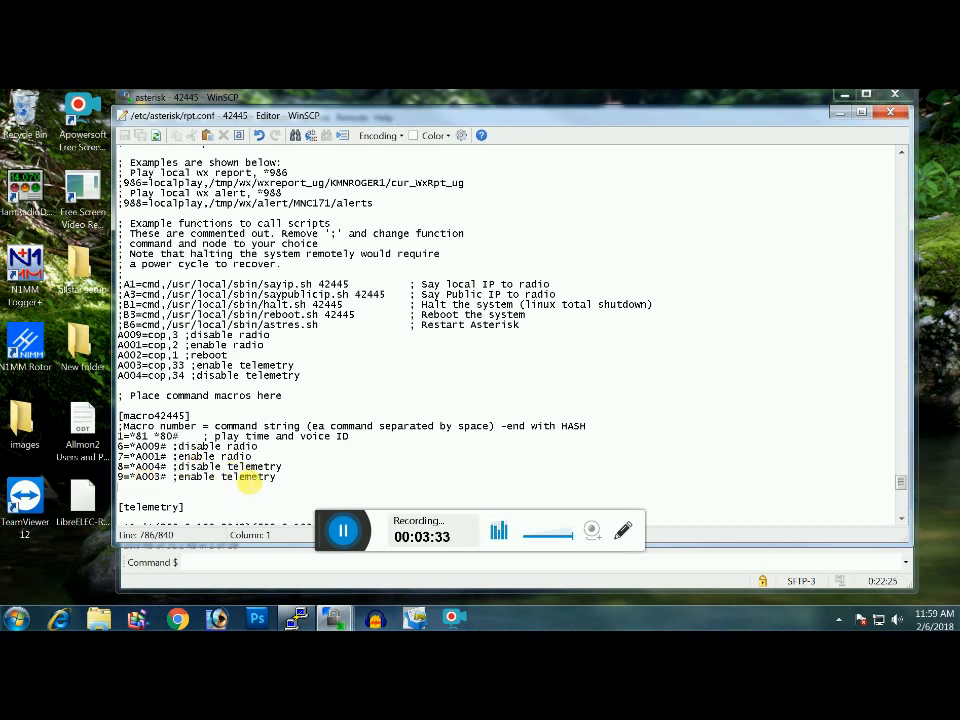
mouse_move(622, 277)
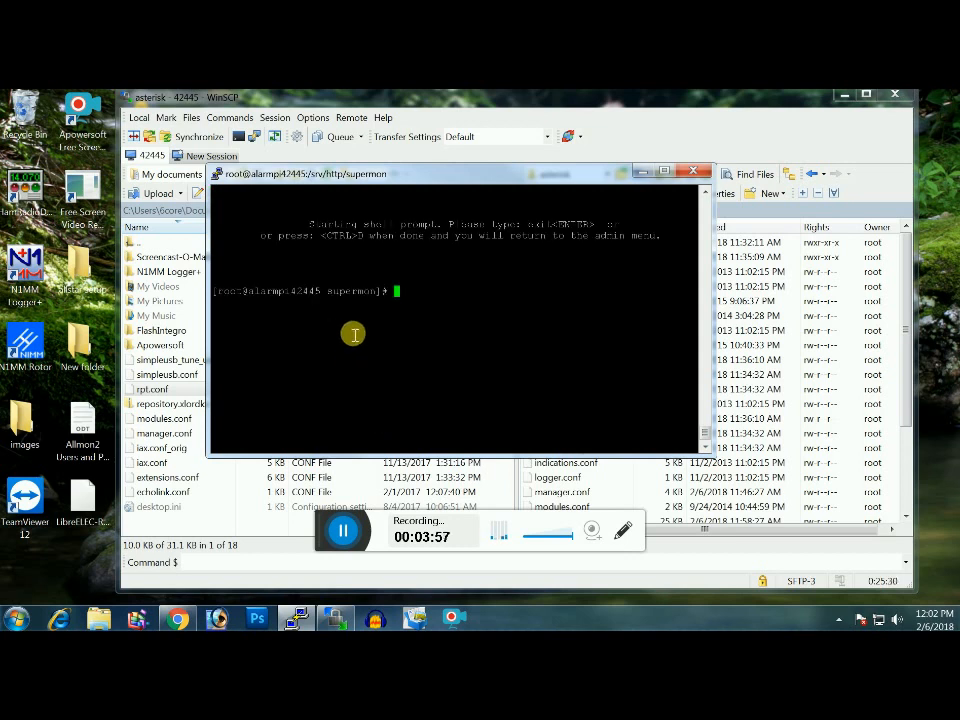
mouse_move(519, 301)
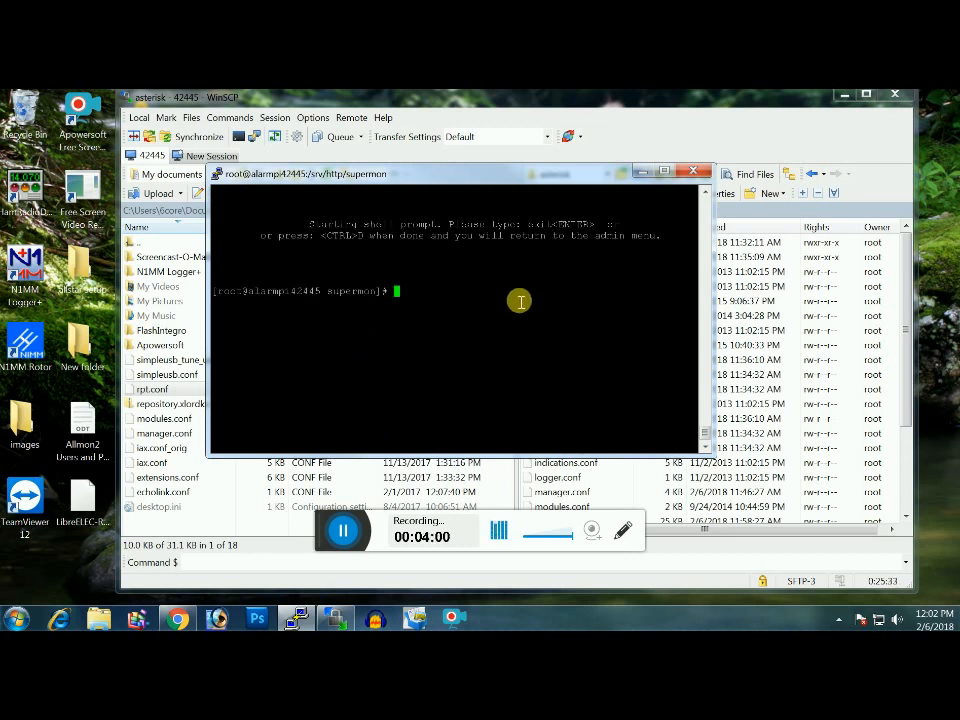
Run crontab -e at the shell to edit the root crontab in nano
type("cre")
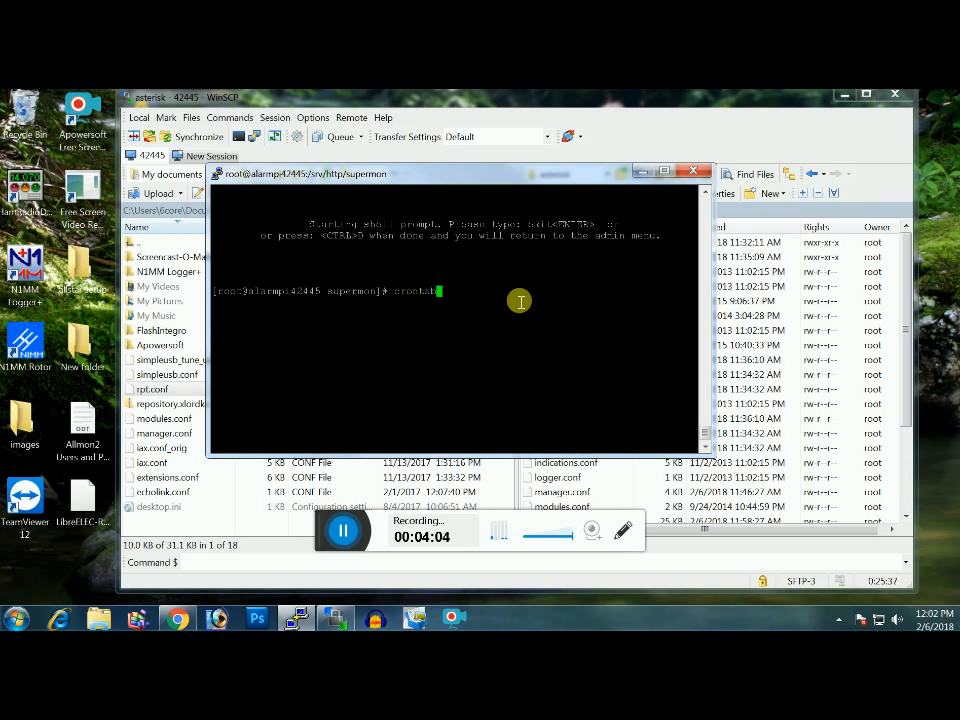
type("-e")
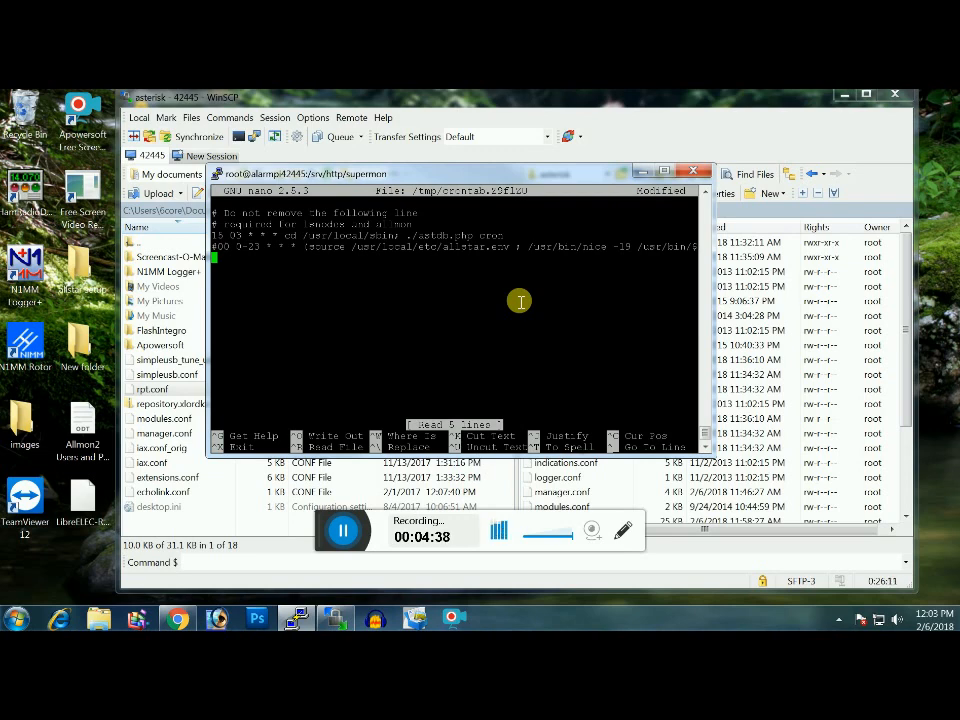
Save the crontab with the hourly 00 0-23 announcement line commented out
key("ctrl+o")
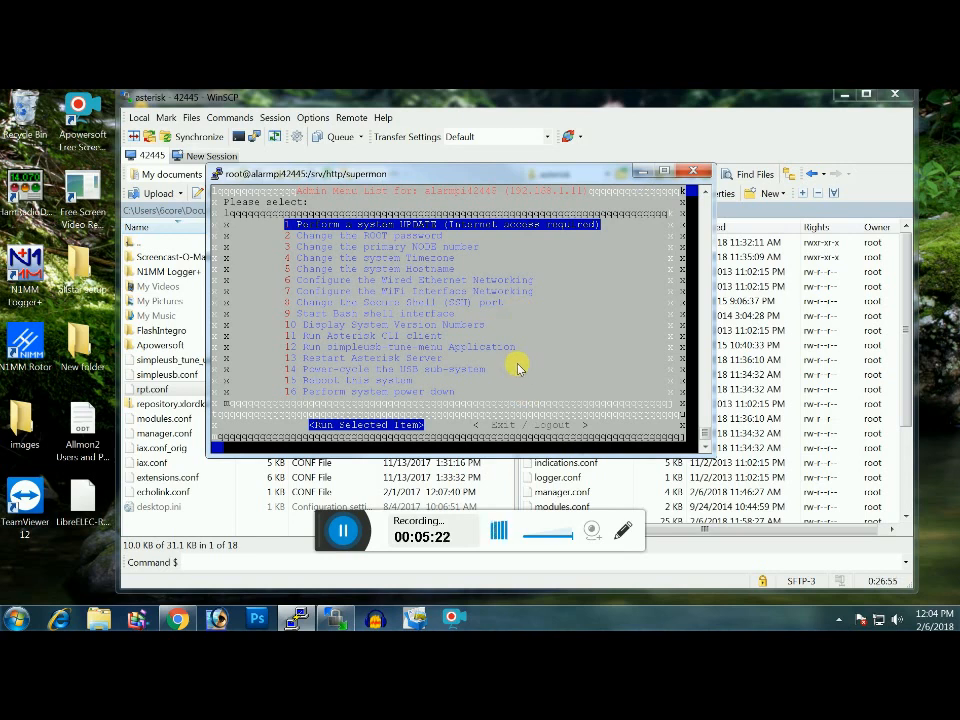
mouse_move(575, 415)
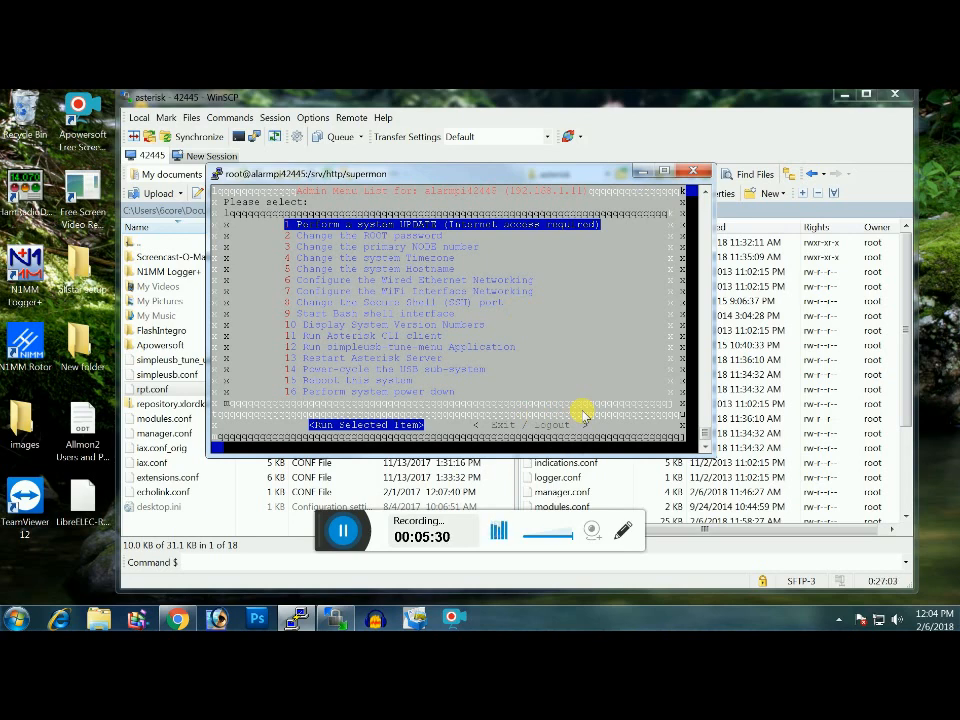
mouse_move(470, 450)
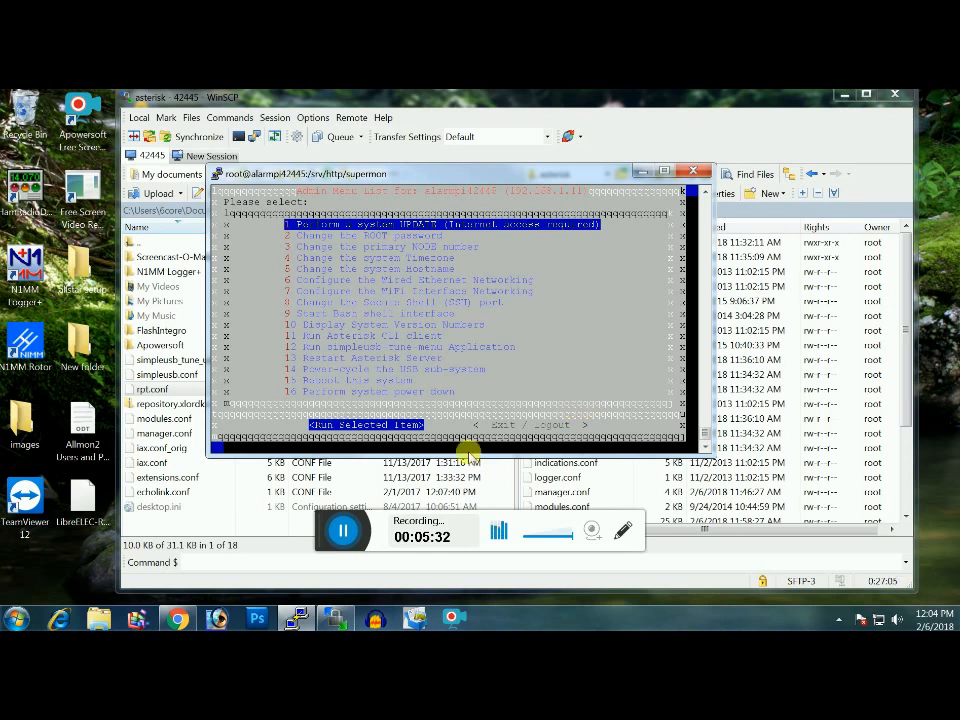